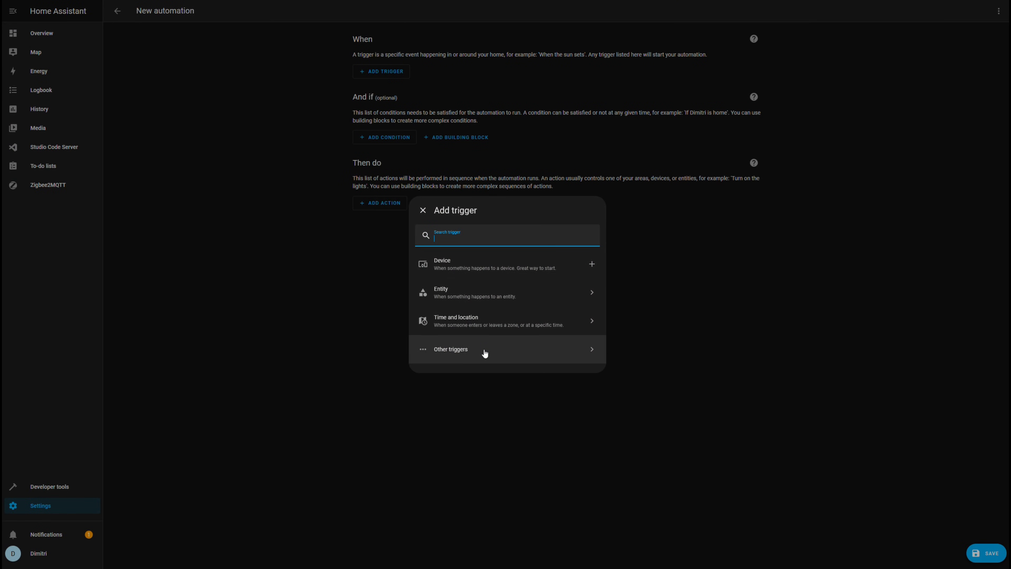
- Add a Webhook trigger from Other triggers, then head to the Integrations list
{"action": "left_click", "coordinate": [450, 349]}
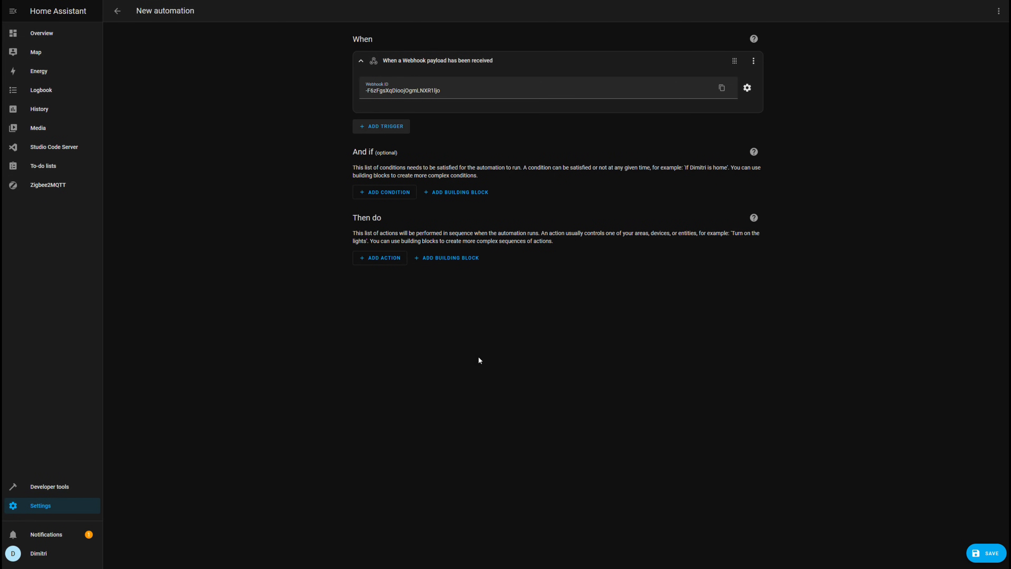
{"action": "left_click", "coordinate": [117, 11]}
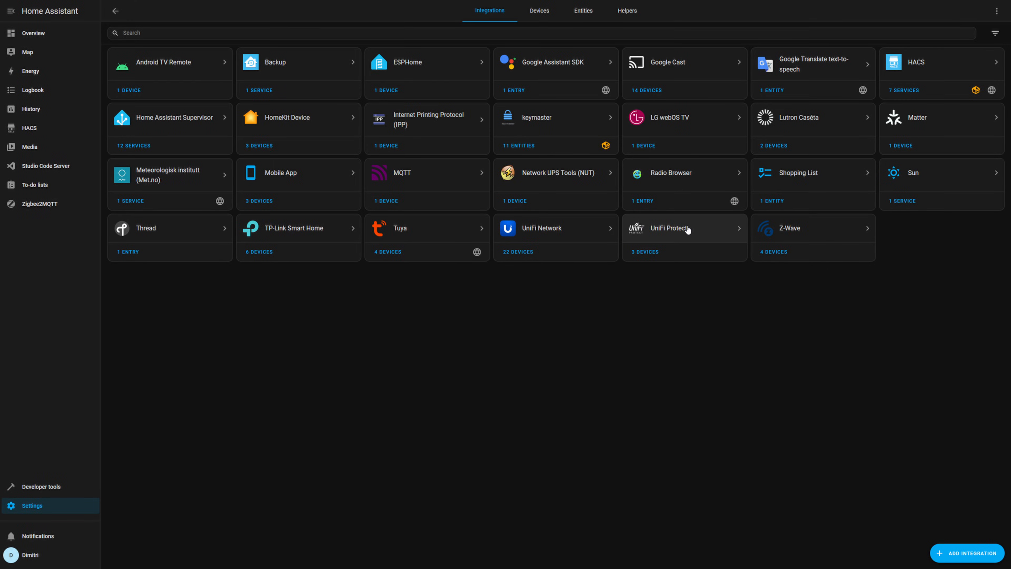
- From the UniFi Protect integration's 3 devices, show the Front Doorbell device page
{"action": "left_click", "coordinate": [667, 228]}
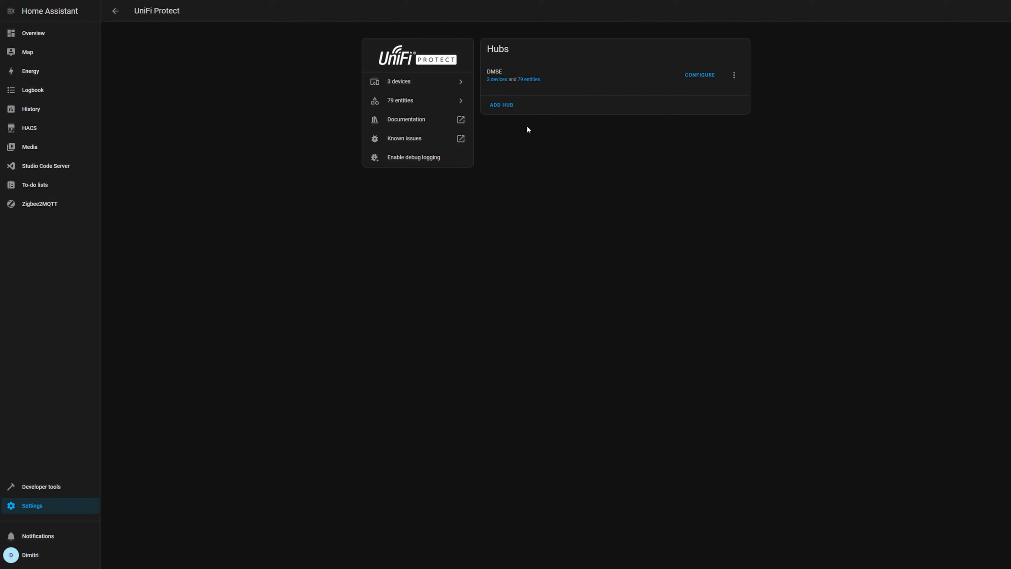
{"action": "mouse_move", "coordinate": [519, 151]}
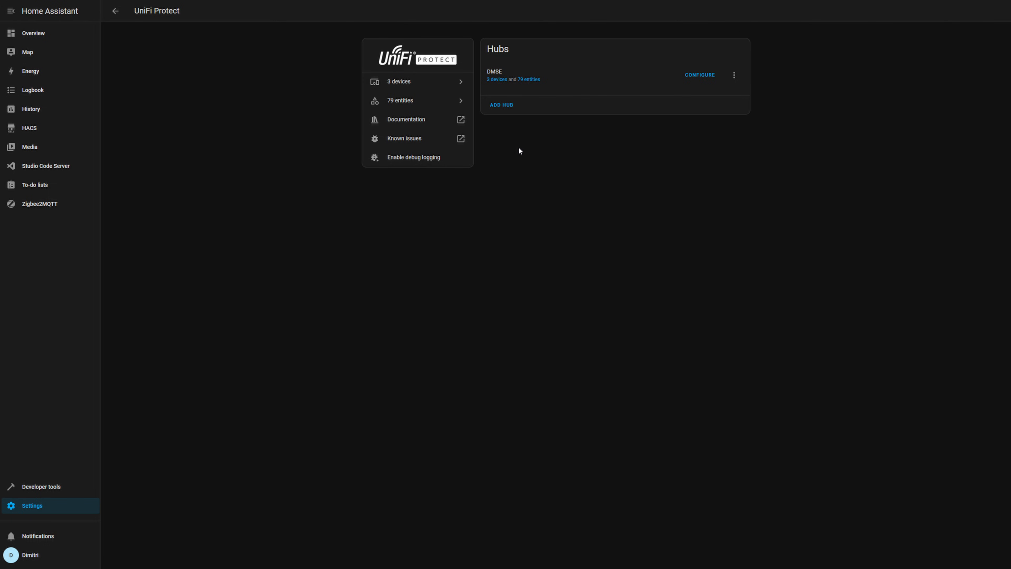
{"action": "left_click", "coordinate": [398, 81]}
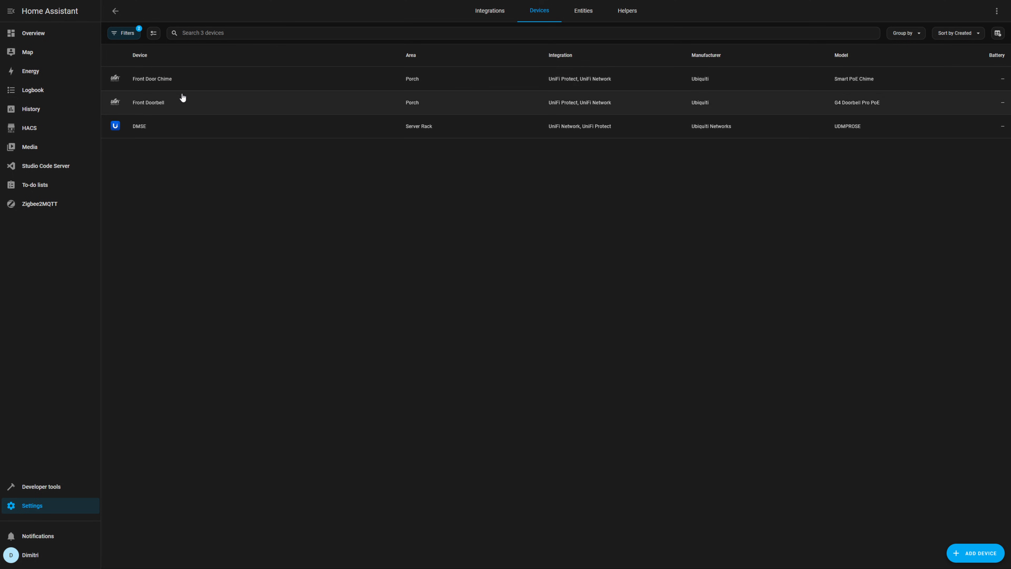
{"action": "mouse_move", "coordinate": [184, 104]}
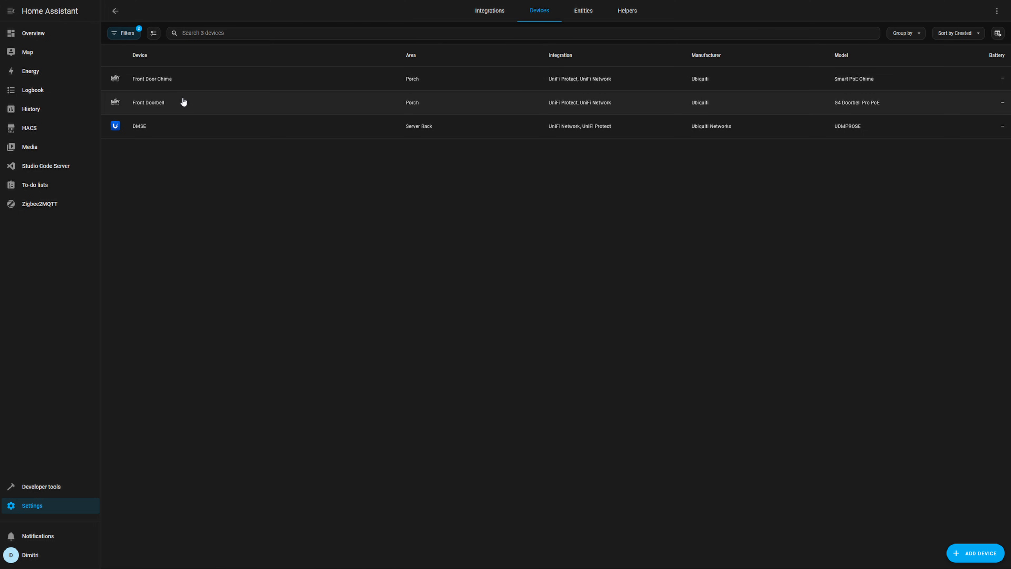
{"action": "left_click", "coordinate": [148, 102]}
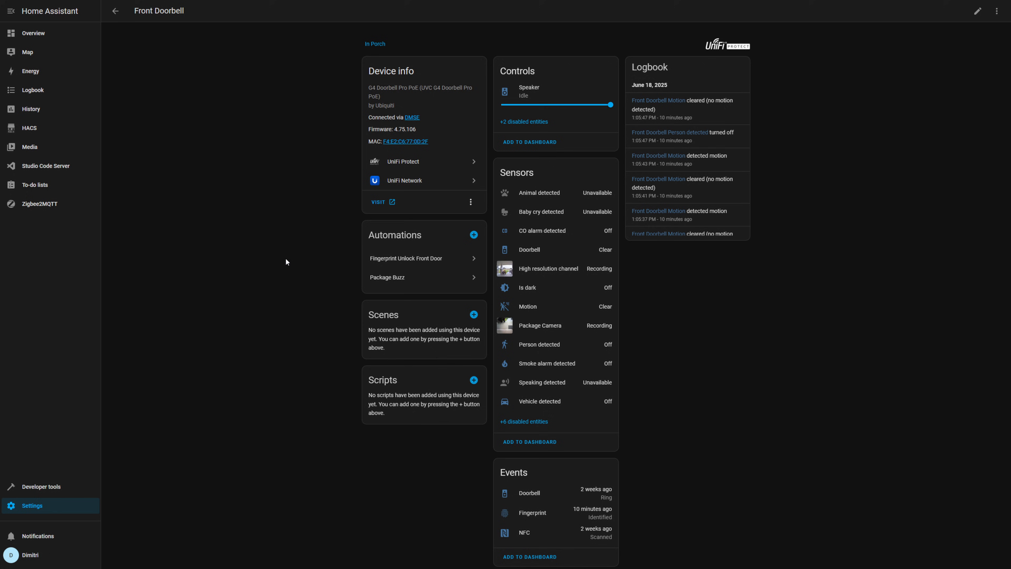
{"action": "mouse_move", "coordinate": [293, 273]}
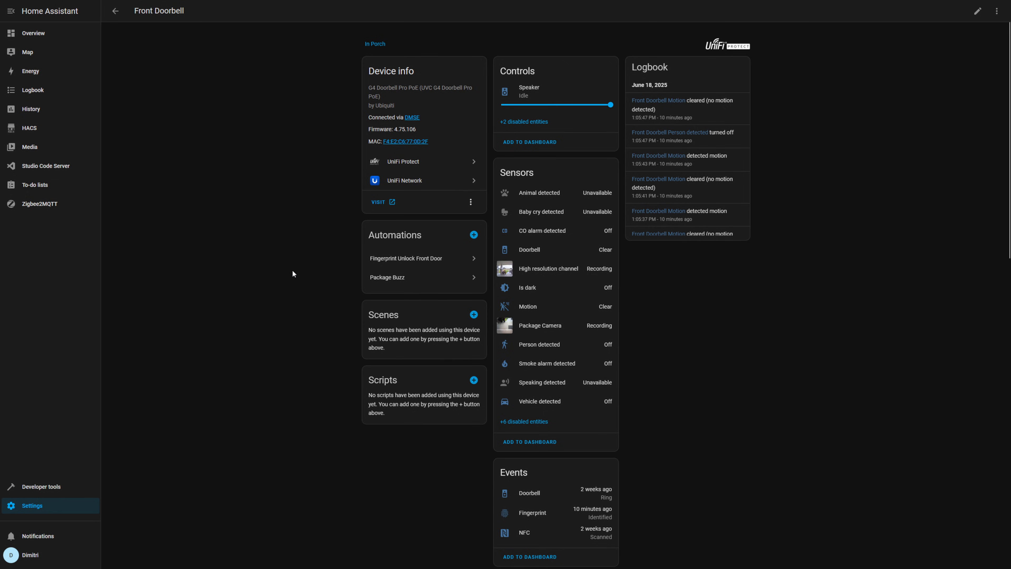
{"action": "mouse_move", "coordinate": [464, 70]}
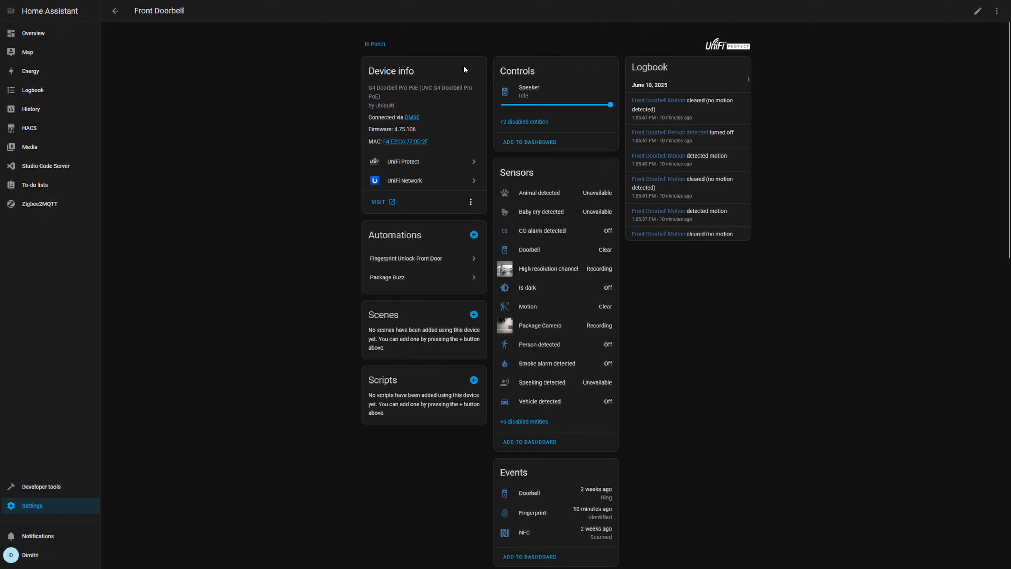
- From the automations list, show Fingerprint Unlock Front Door's state_changed trigger on event.front_door_fingerprint
{"action": "left_click", "coordinate": [32, 505]}
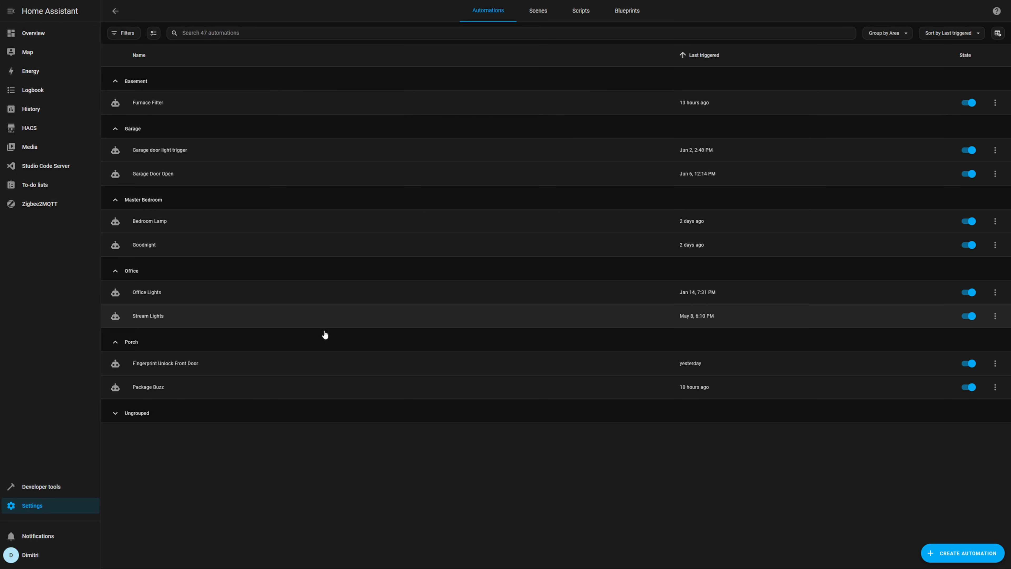
{"action": "mouse_move", "coordinate": [180, 372]}
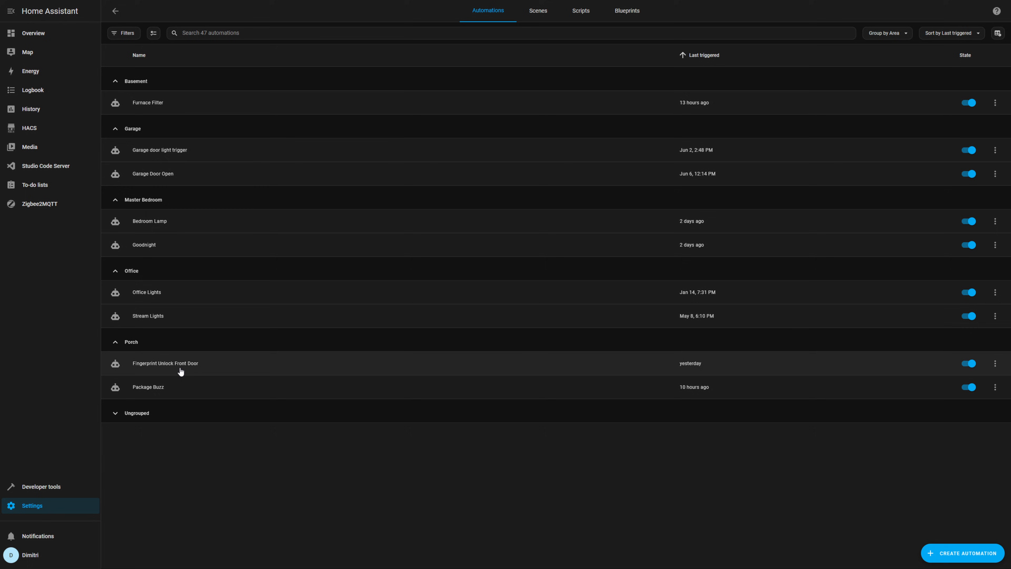
{"action": "mouse_move", "coordinate": [235, 365]}
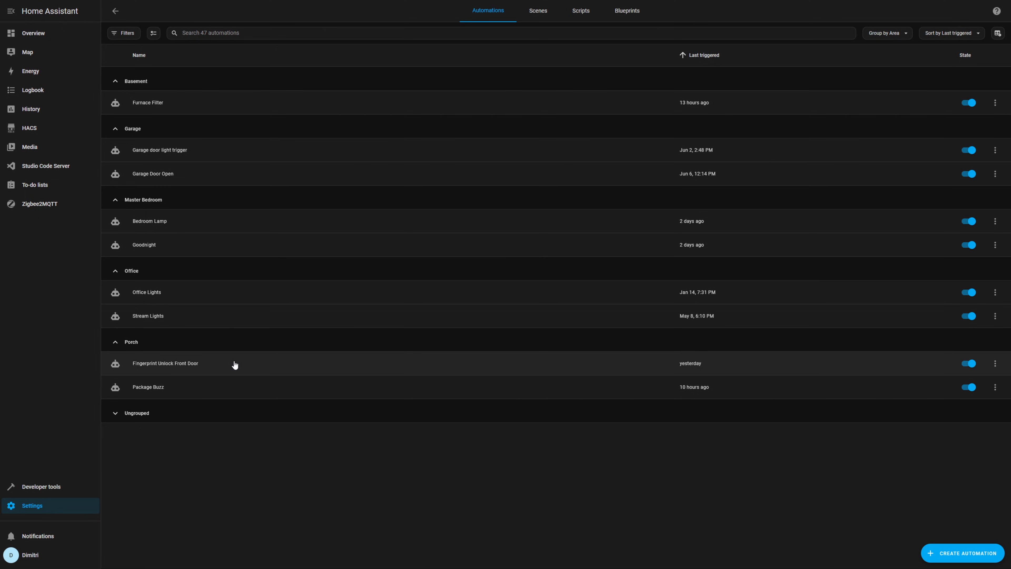
{"action": "left_click", "coordinate": [165, 362]}
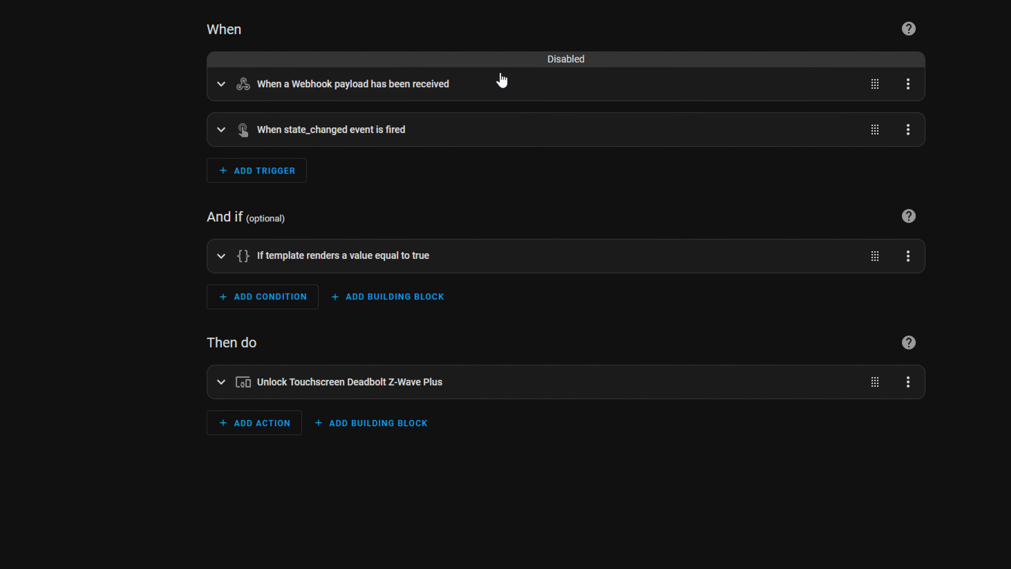
{"action": "mouse_move", "coordinate": [370, 138]}
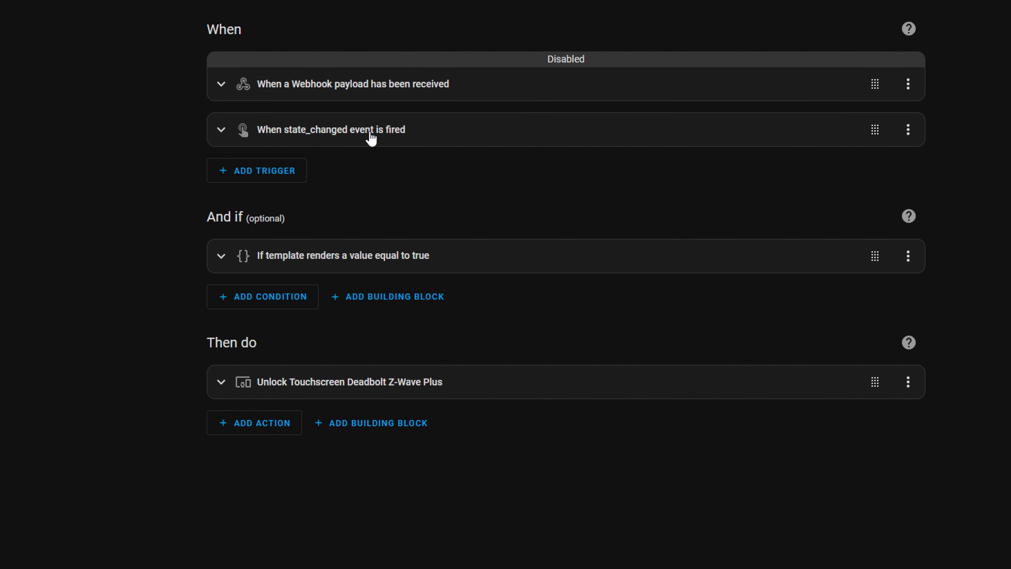
{"action": "left_click", "coordinate": [220, 129]}
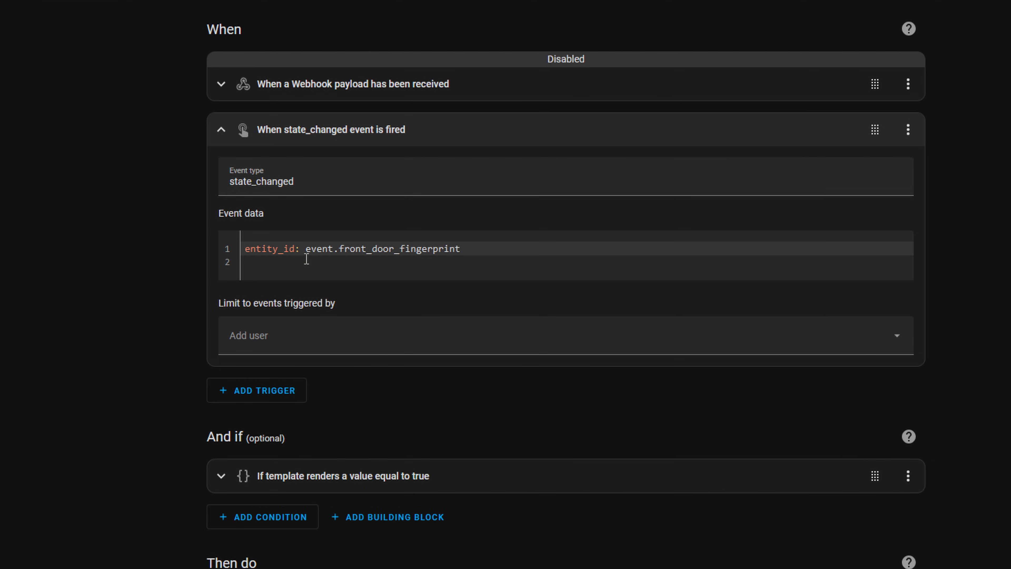
{"action": "mouse_move", "coordinate": [491, 241]}
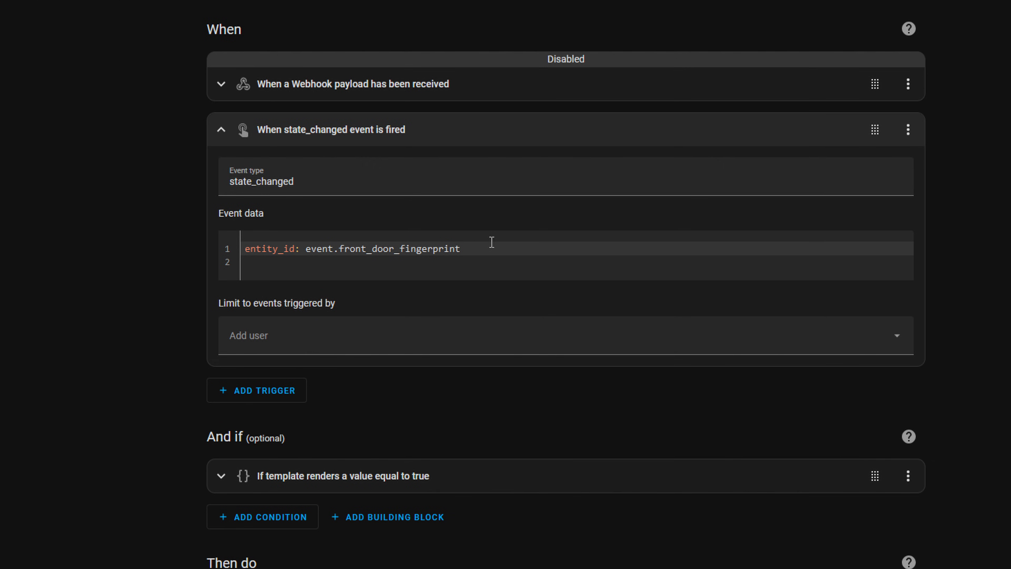
{"action": "mouse_move", "coordinate": [487, 238]}
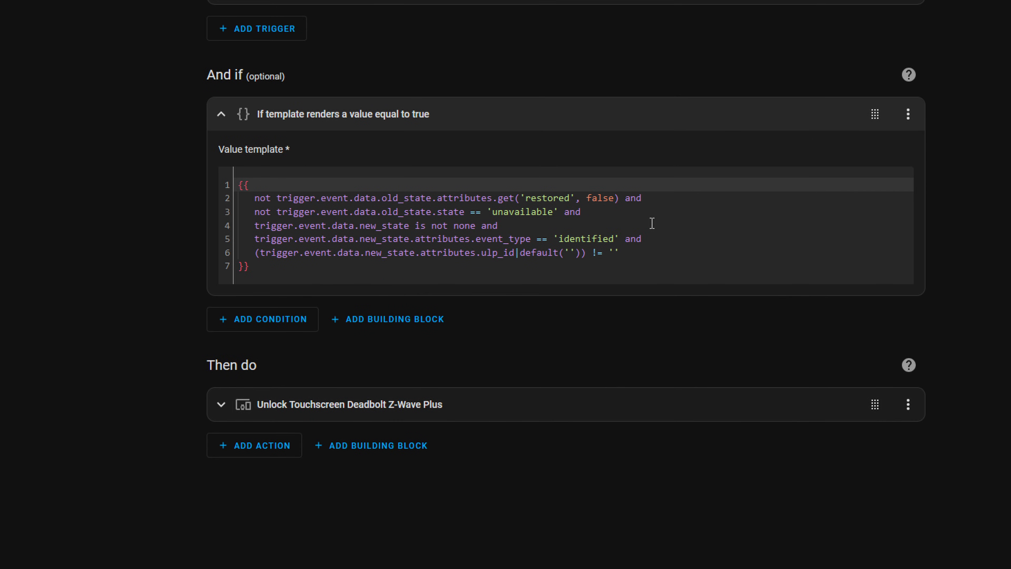
{"action": "mouse_move", "coordinate": [724, 212]}
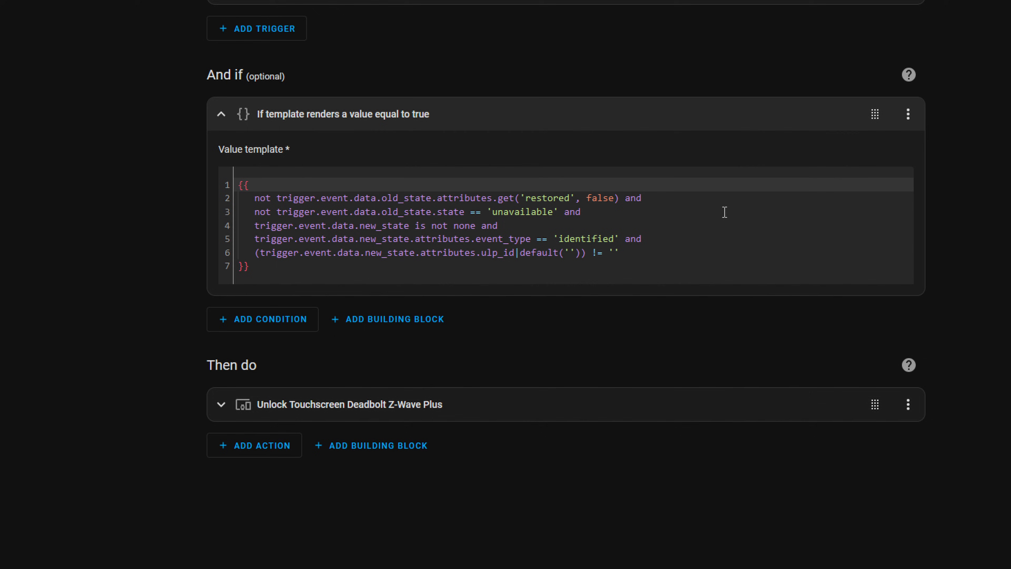
{"action": "mouse_move", "coordinate": [697, 234]}
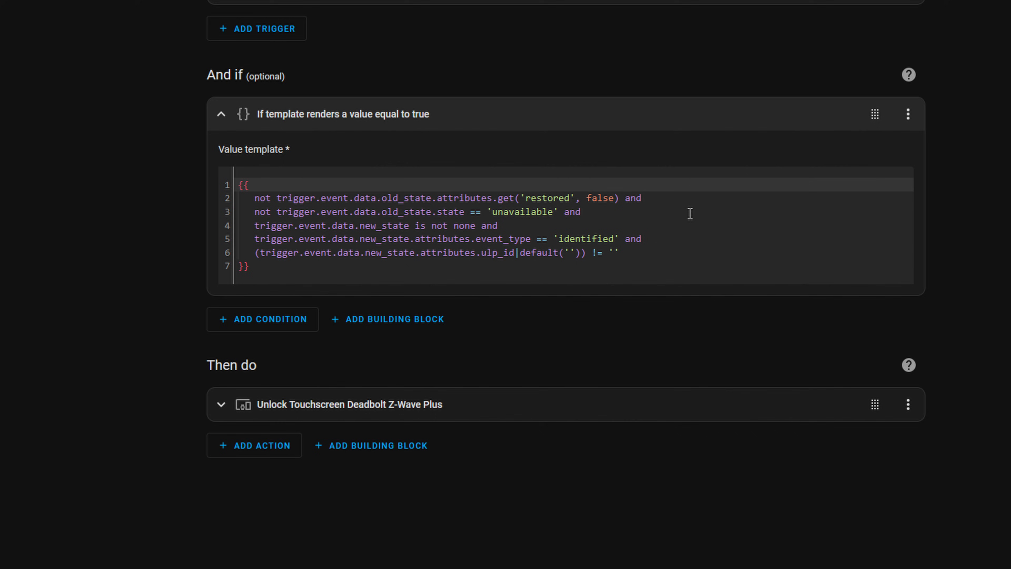
{"action": "mouse_move", "coordinate": [647, 259]}
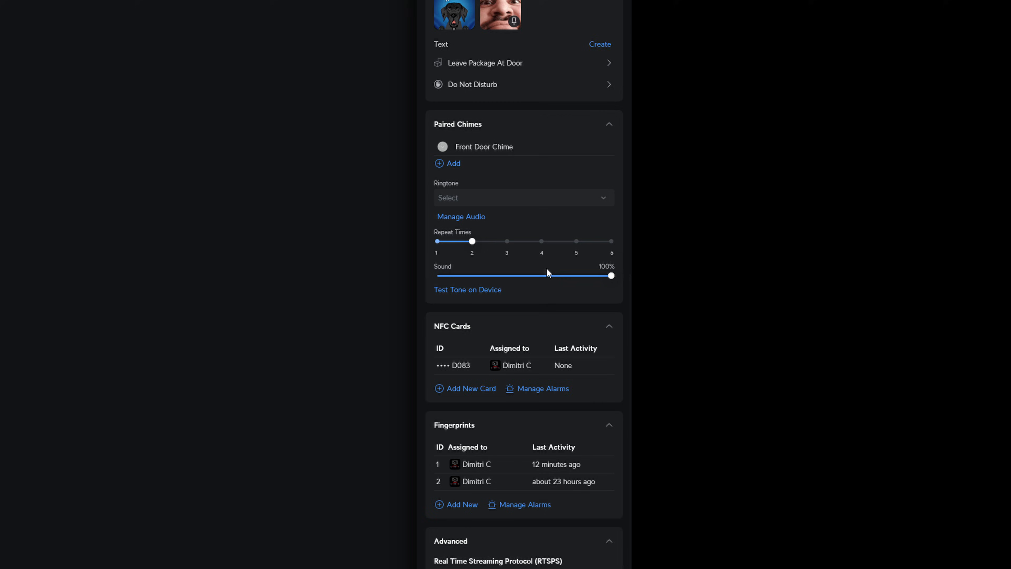
{"action": "scroll", "scroll_direction": "down", "scroll_amount": 3}
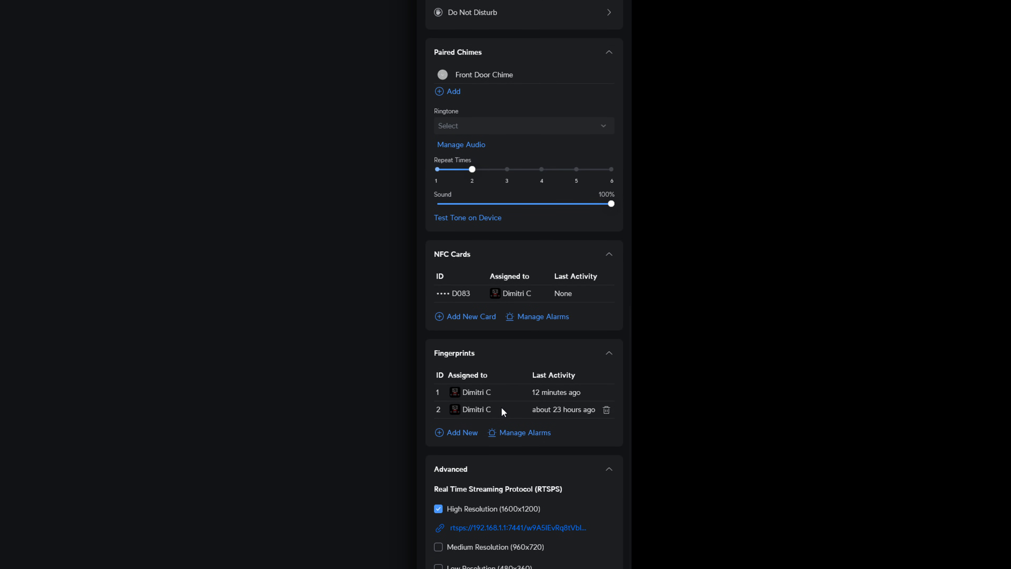
{"action": "scroll", "scroll_direction": "down", "scroll_amount": 3}
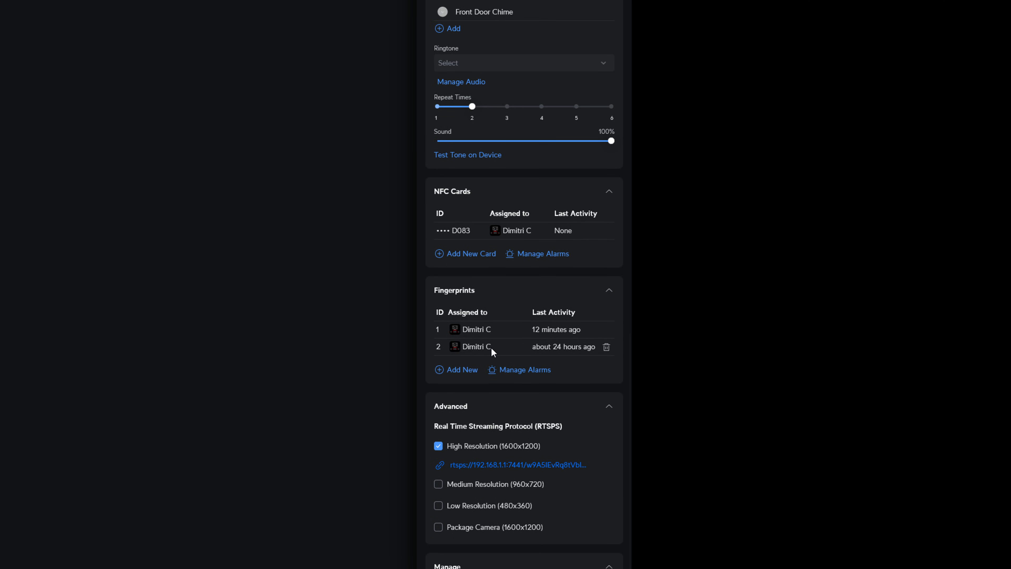
{"action": "scroll", "scroll_direction": "up", "scroll_amount": 3}
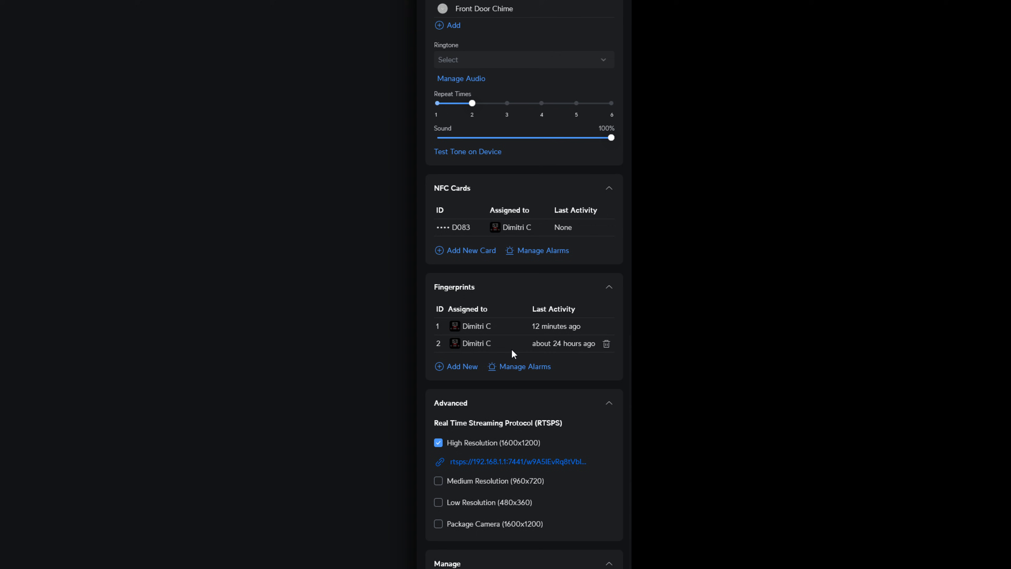
{"action": "mouse_move", "coordinate": [495, 347]}
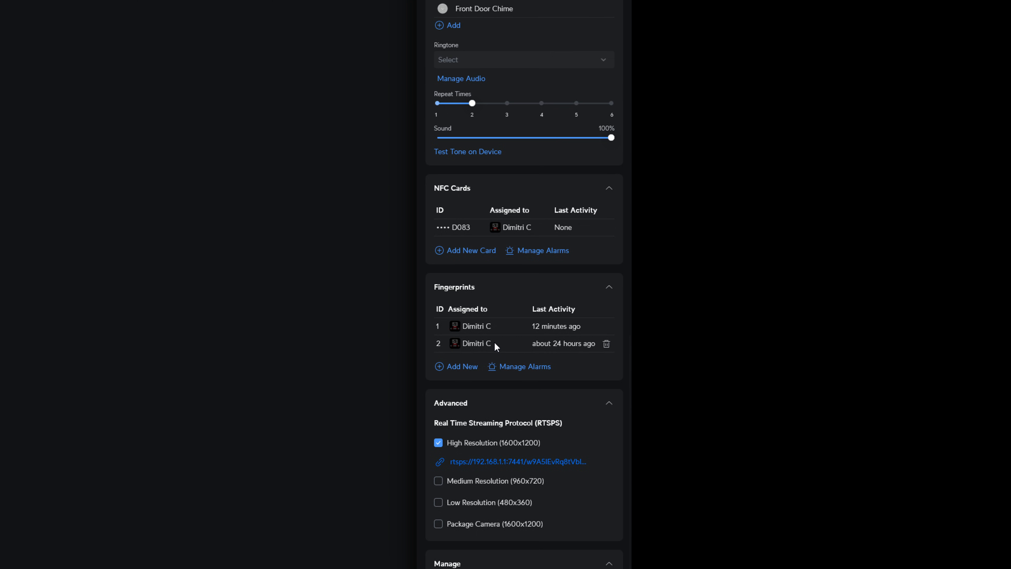
{"action": "mouse_move", "coordinate": [453, 330]}
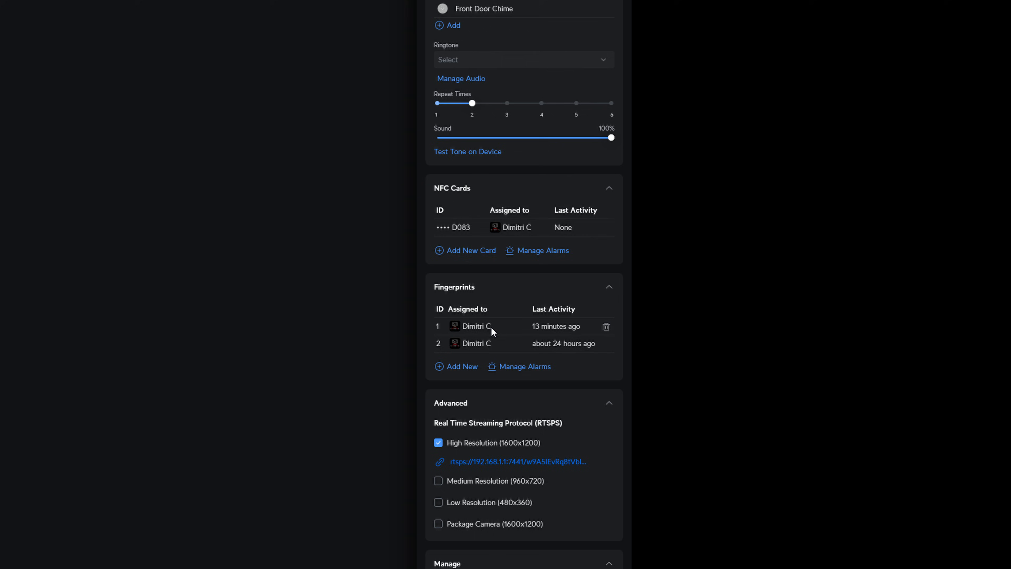
{"action": "mouse_move", "coordinate": [505, 322]}
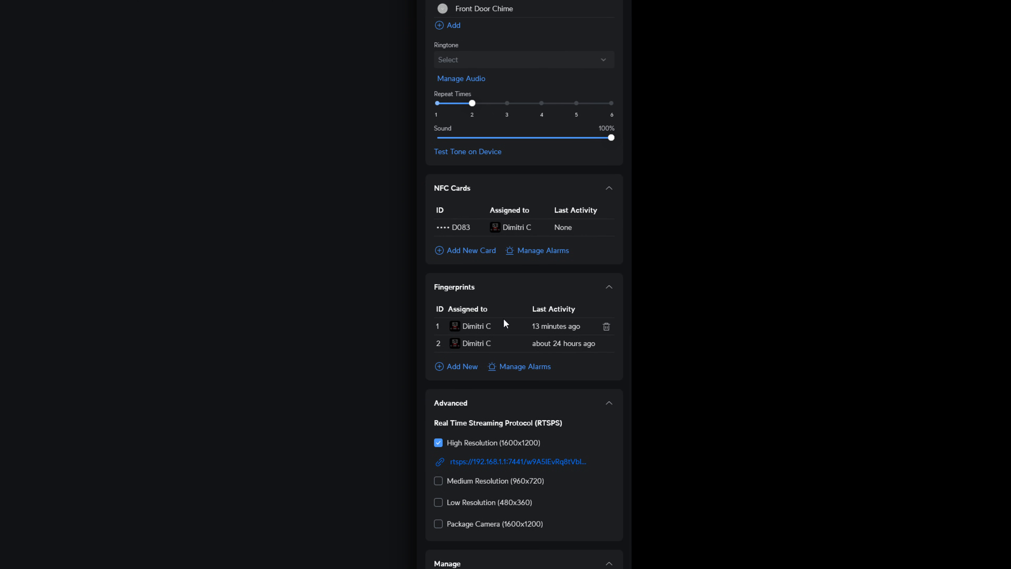
{"action": "mouse_move", "coordinate": [433, 303]}
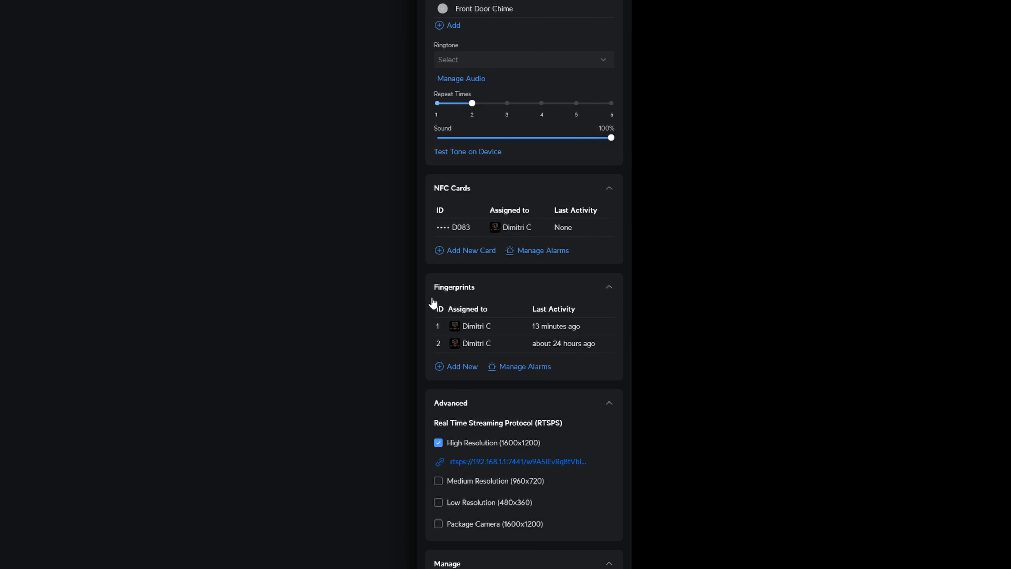
{"action": "mouse_move", "coordinate": [483, 289]}
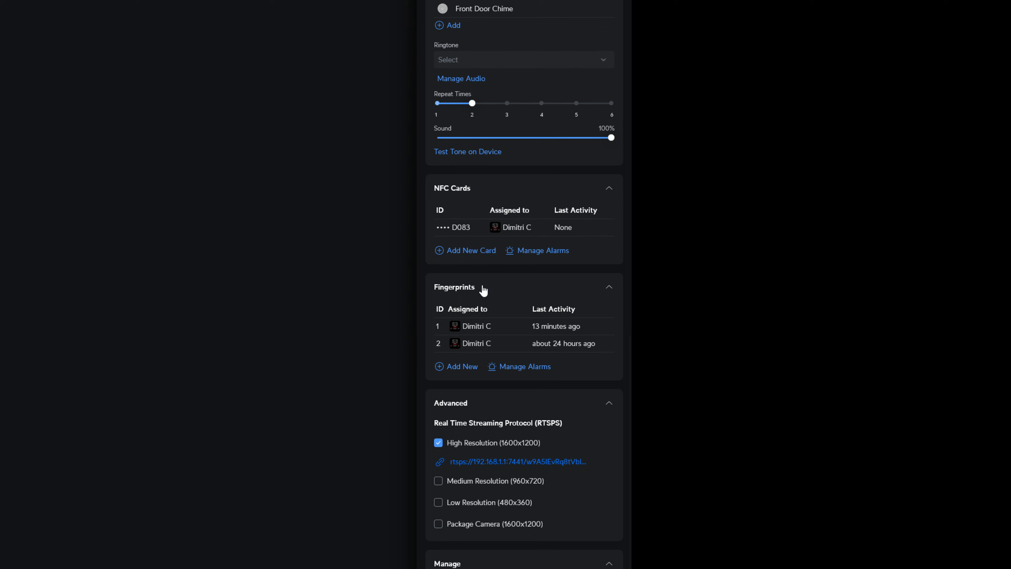
{"action": "mouse_move", "coordinate": [483, 341]}
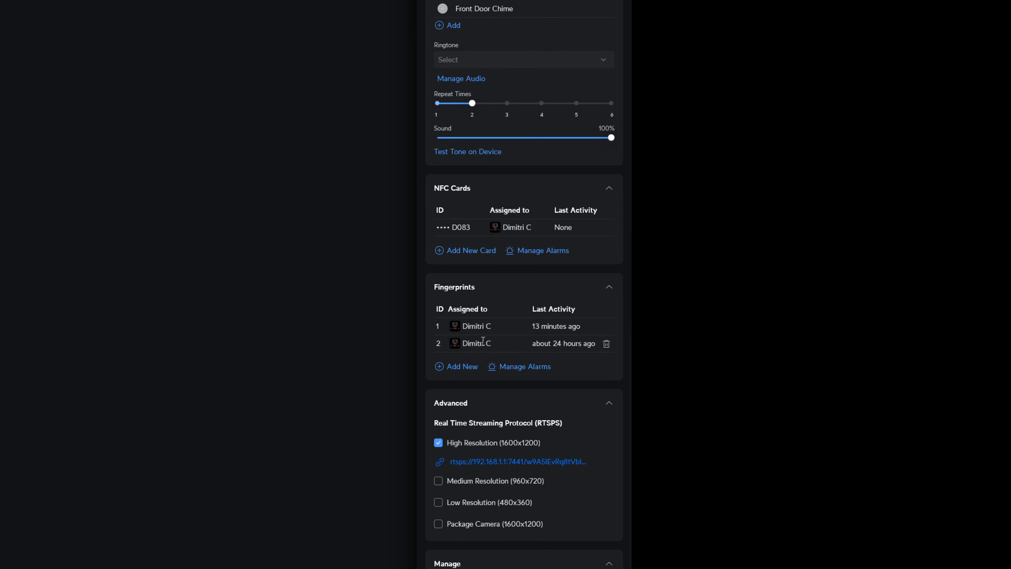
{"action": "mouse_move", "coordinate": [454, 334]}
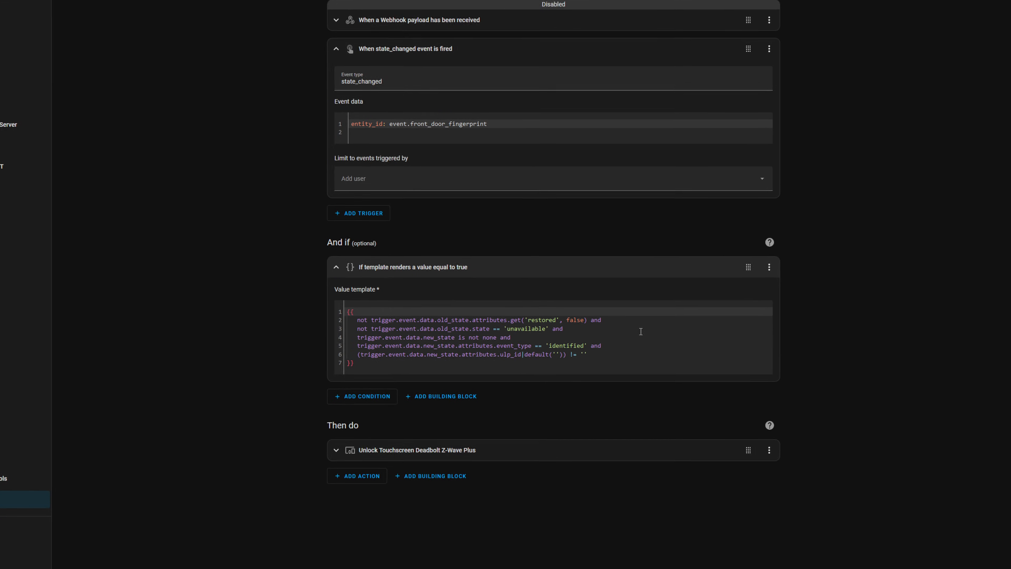
- Scroll to the Then do section showing the Porch Touchscreen Deadbolt unlock action
{"action": "scroll", "scroll_direction": "down", "scroll_amount": 3}
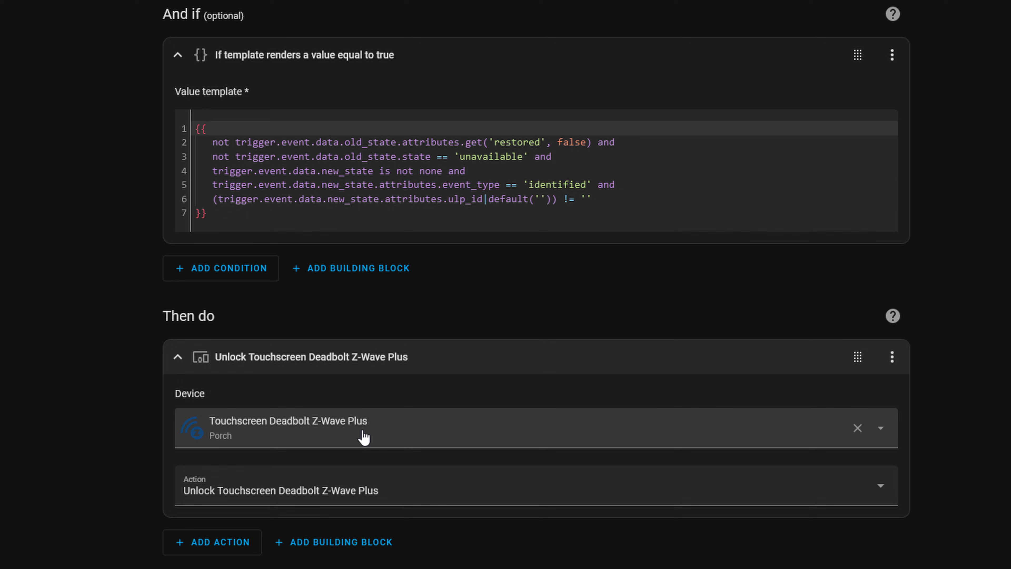
{"action": "mouse_move", "coordinate": [316, 445]}
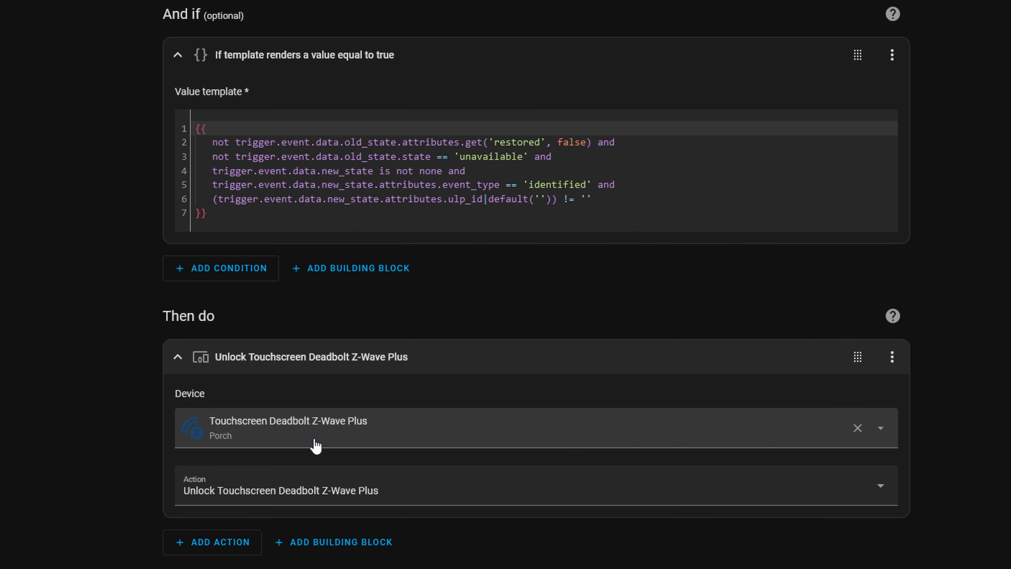
{"action": "mouse_move", "coordinate": [443, 493]}
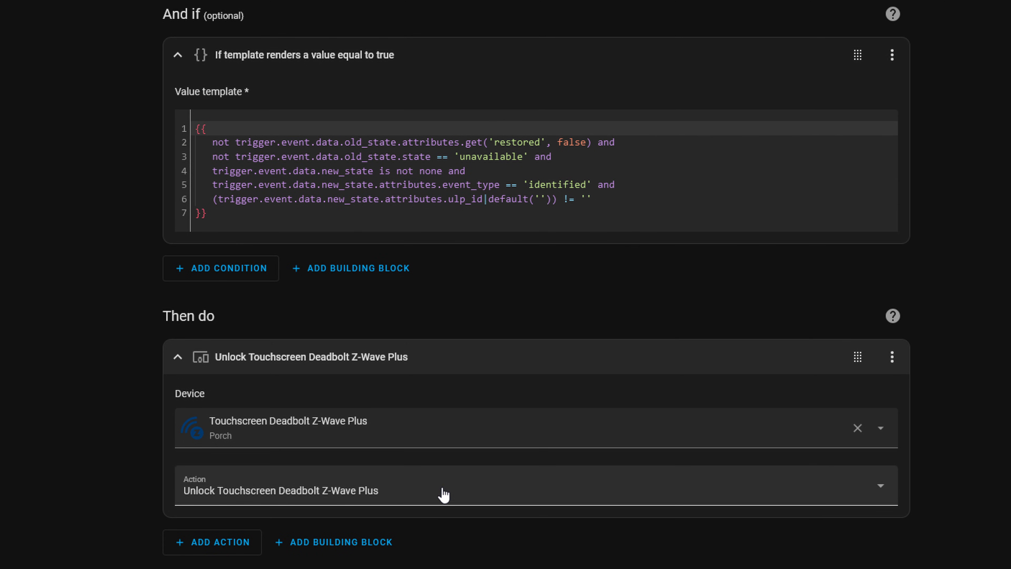
{"action": "mouse_move", "coordinate": [439, 484]}
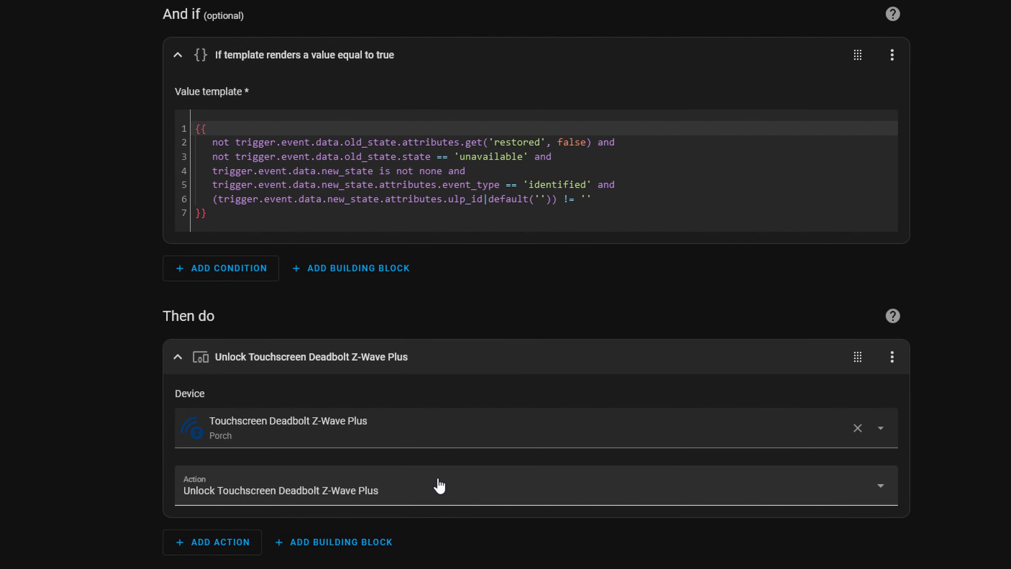
{"action": "mouse_move", "coordinate": [523, 404]}
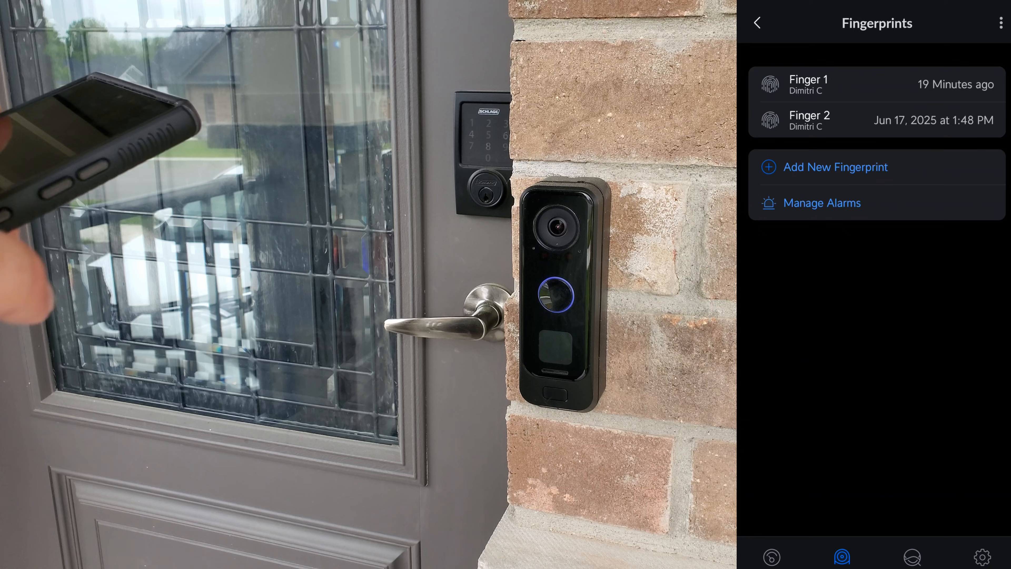
{"action": "left_click", "coordinate": [836, 167]}
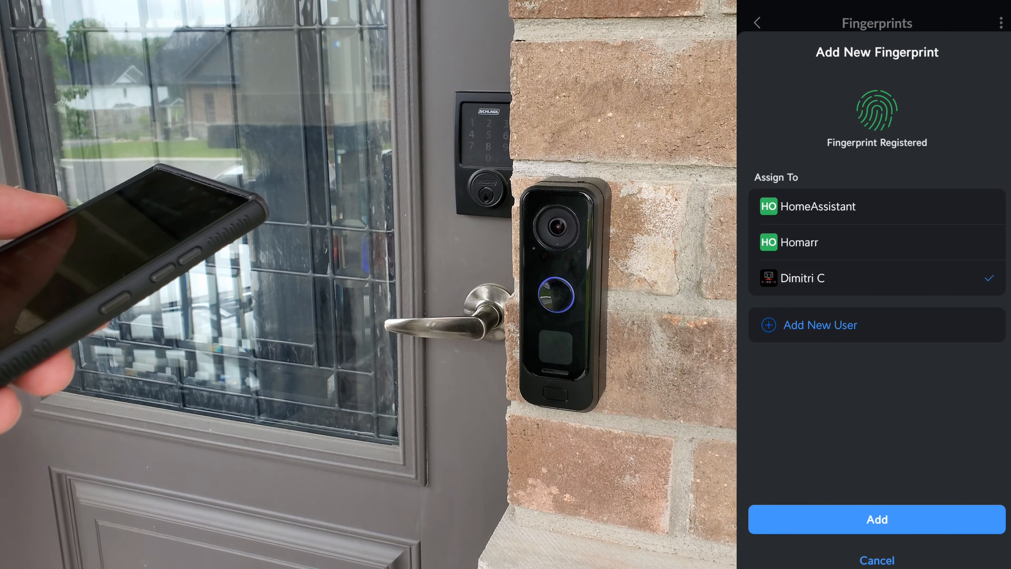
{"action": "left_click", "coordinate": [876, 519]}
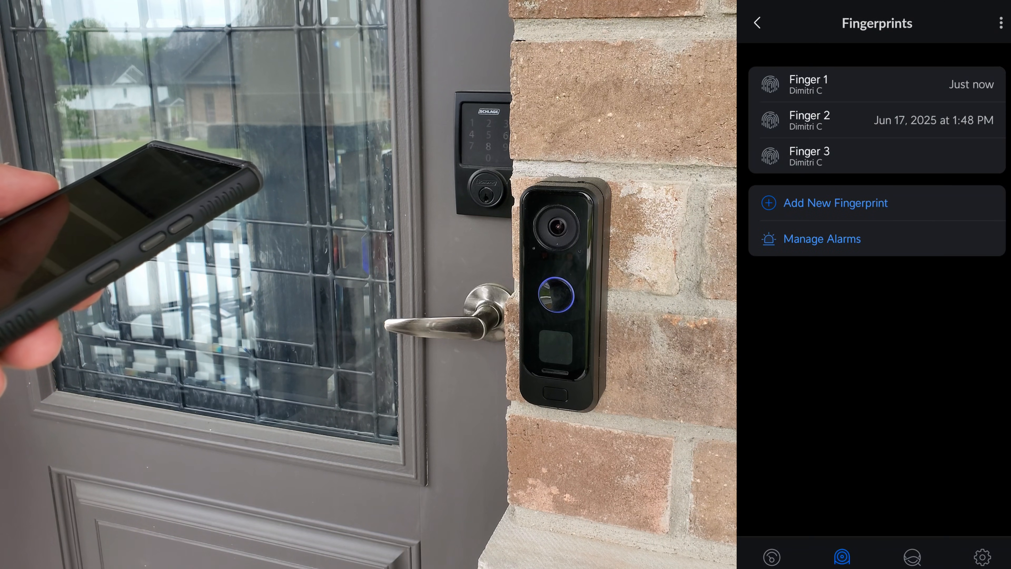